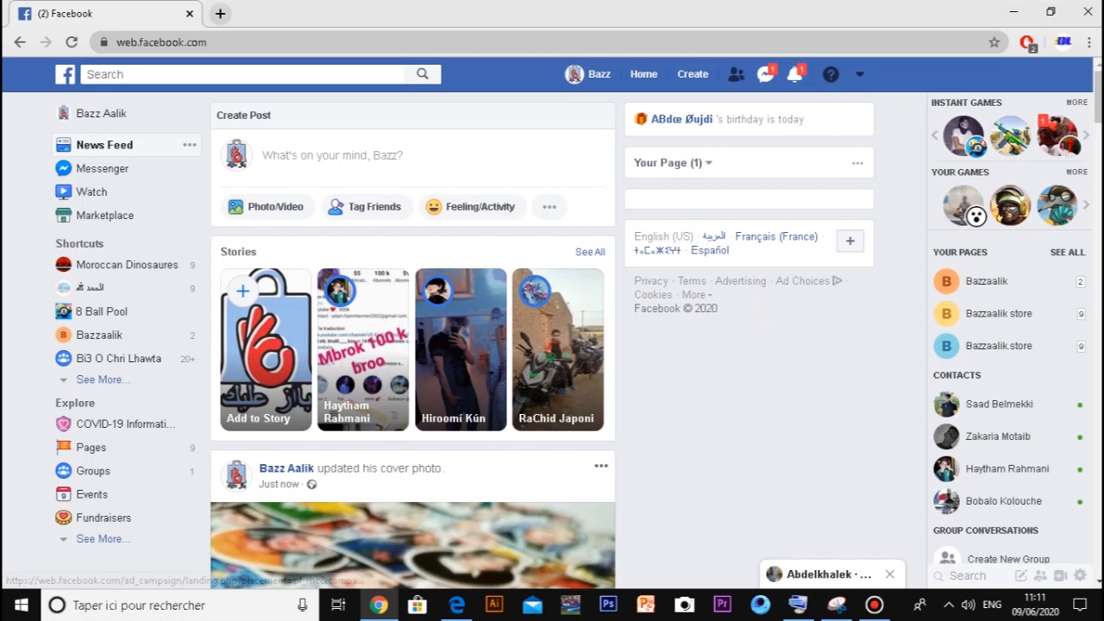
# Capture the Facebook window showing the chat with the posting-limit warning
pyautogui.click(763, 74)
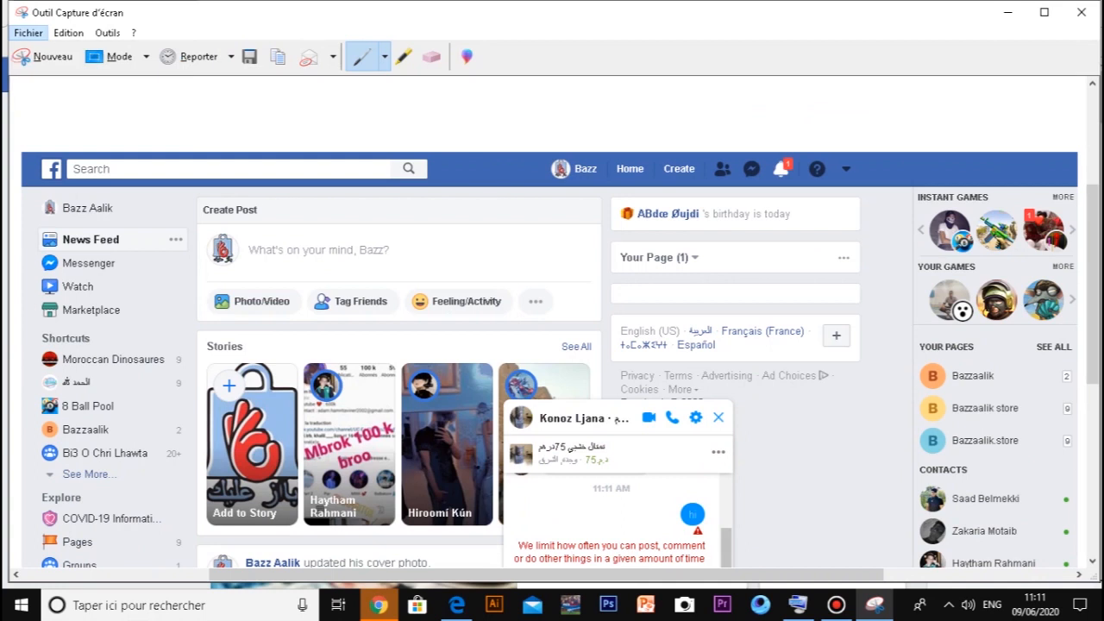
# Save the capture to the desktop as 2.JPG, replacing the existing file
pyautogui.click(248, 55)
pyautogui.write('1')
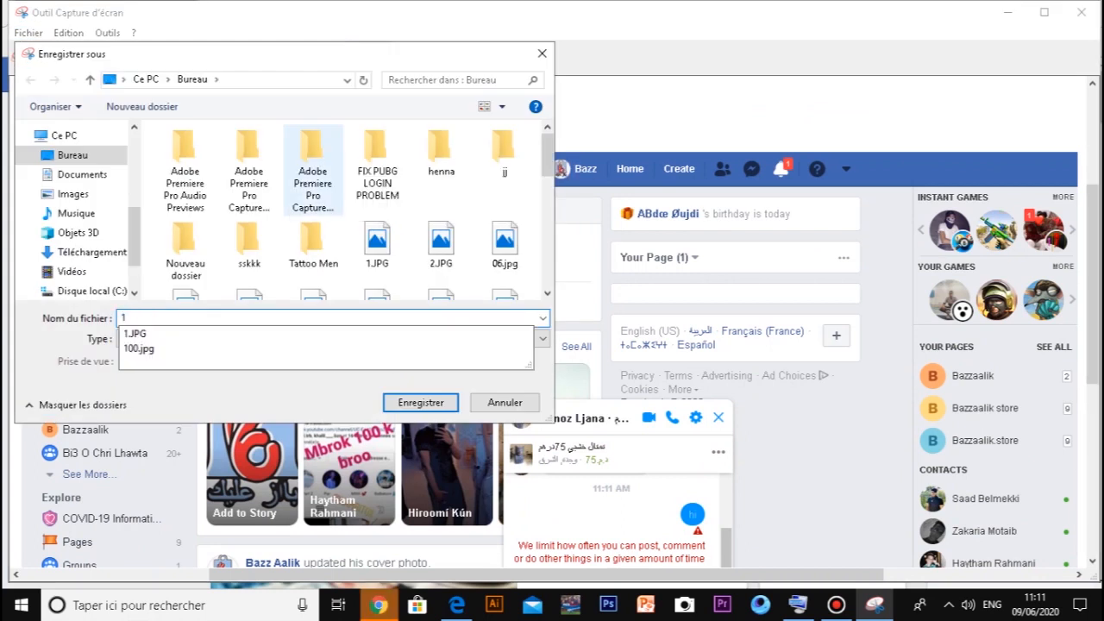
pyautogui.write('2')
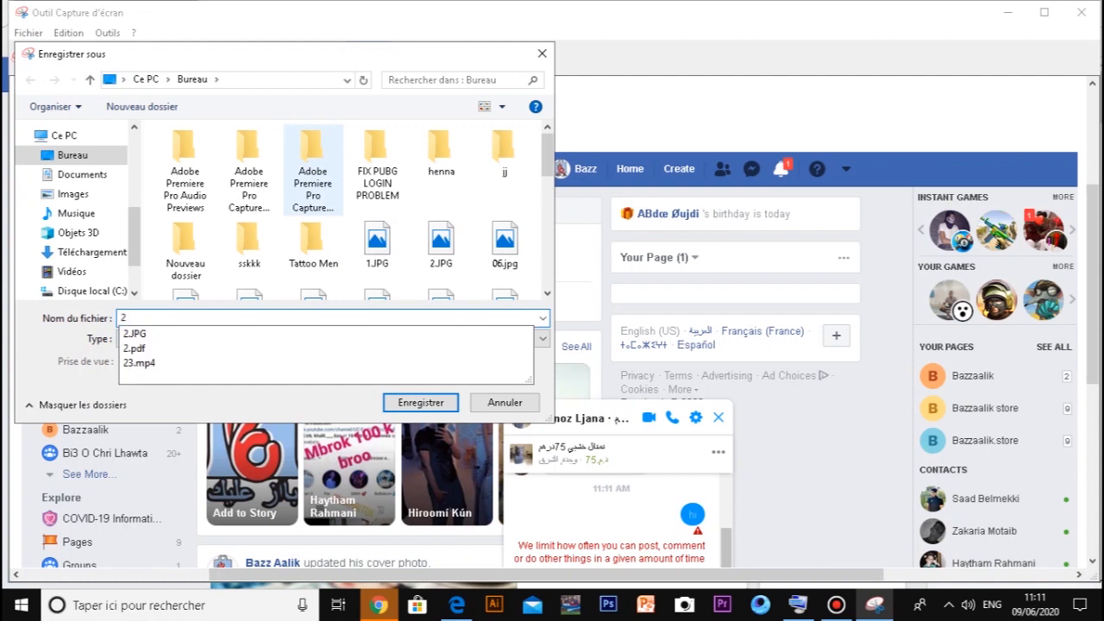
pyautogui.click(421, 404)
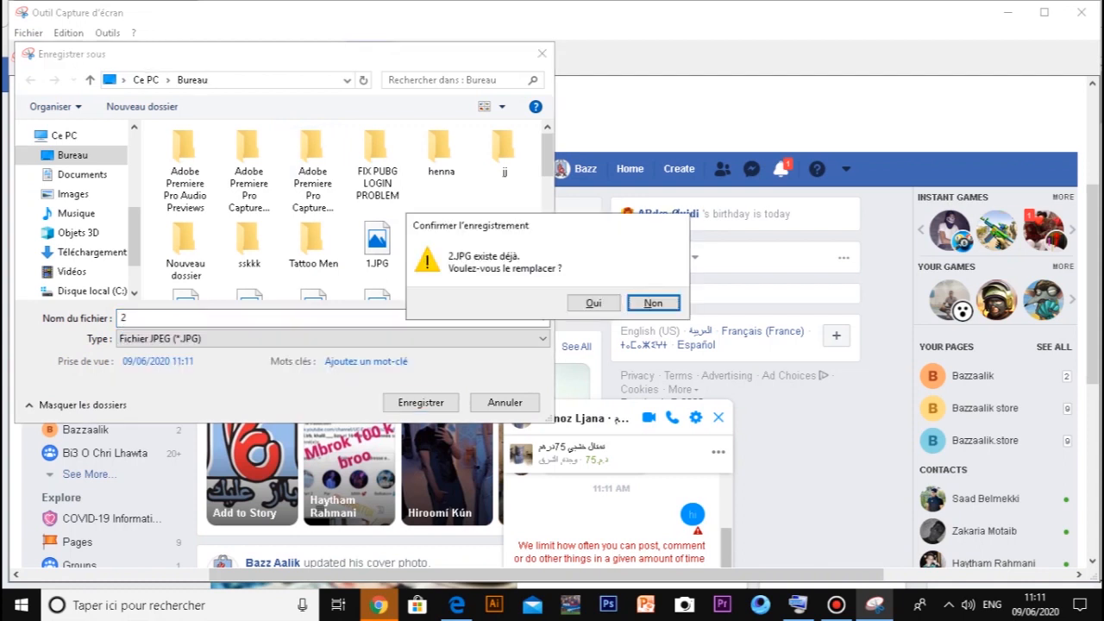
pyautogui.click(653, 304)
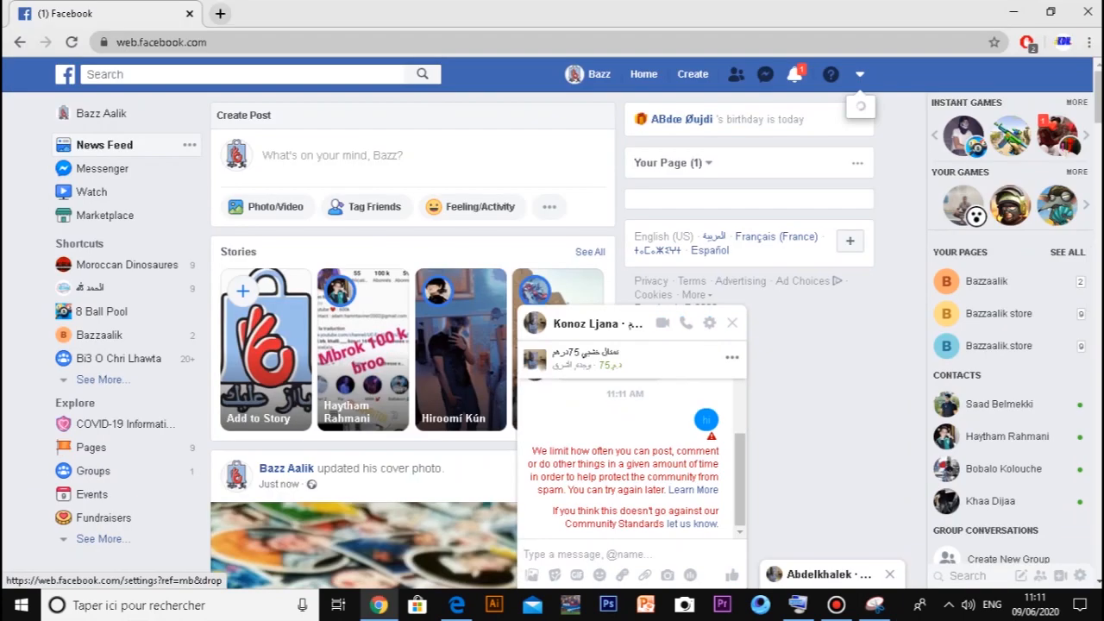
# Reach the Report a Problem form via the help menu and choose Something Isn't Working
pyautogui.click(830, 74)
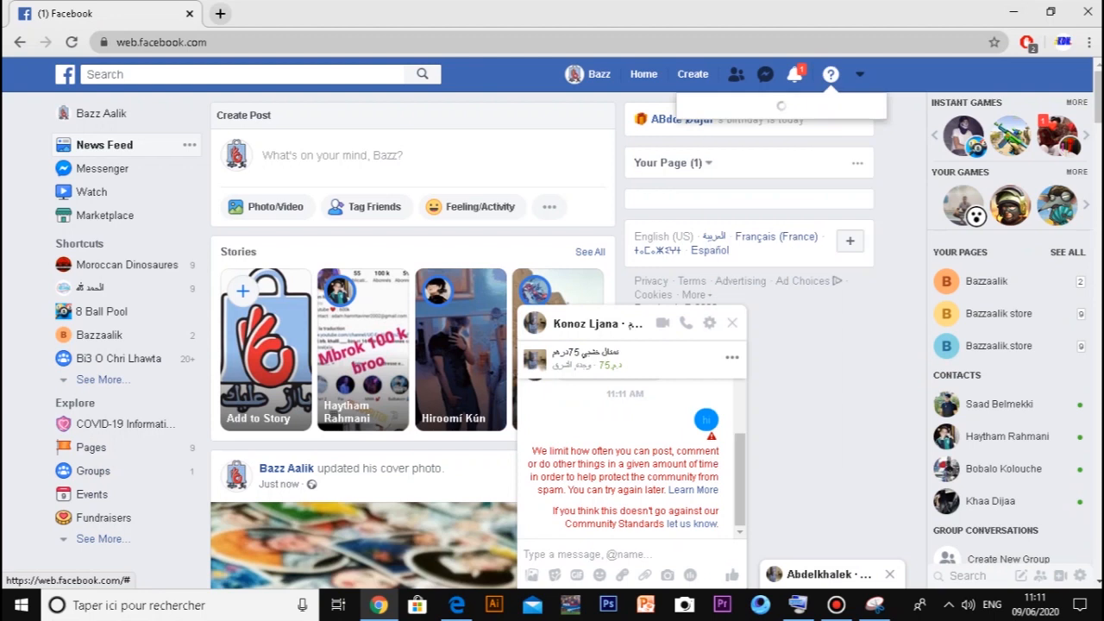
pyautogui.click(830, 75)
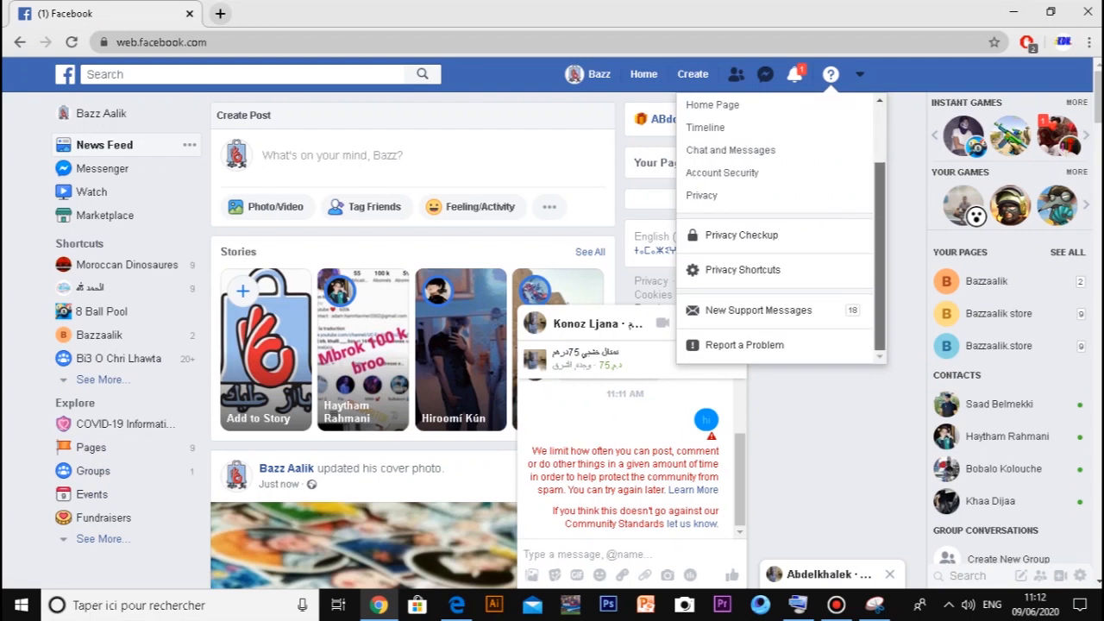
pyautogui.moveTo(743, 345)
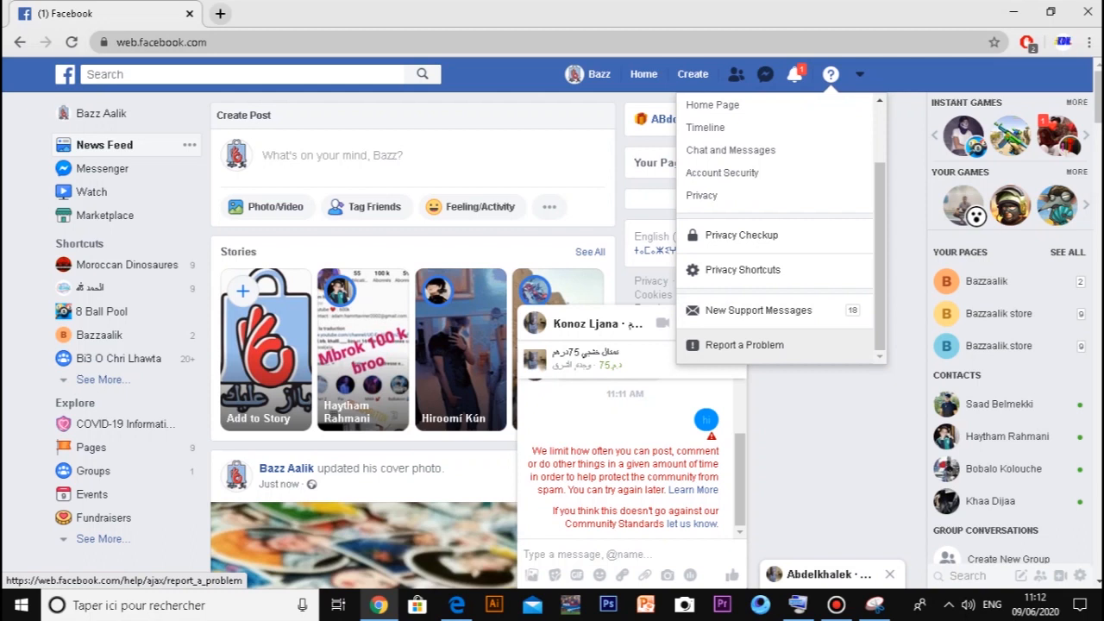
pyautogui.click(746, 345)
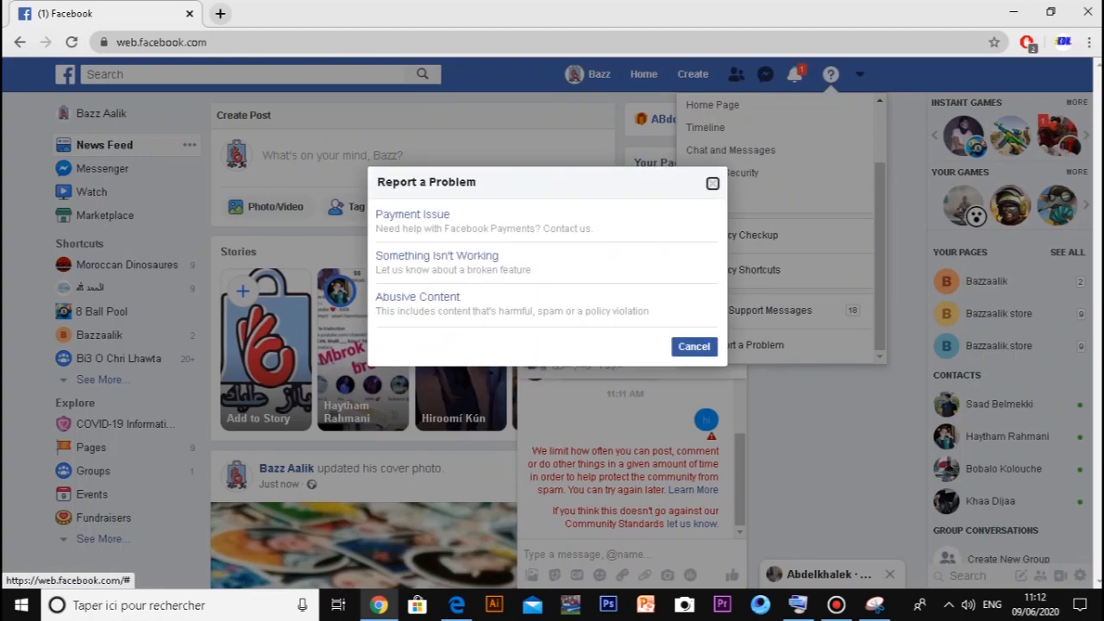
pyautogui.moveTo(437, 256)
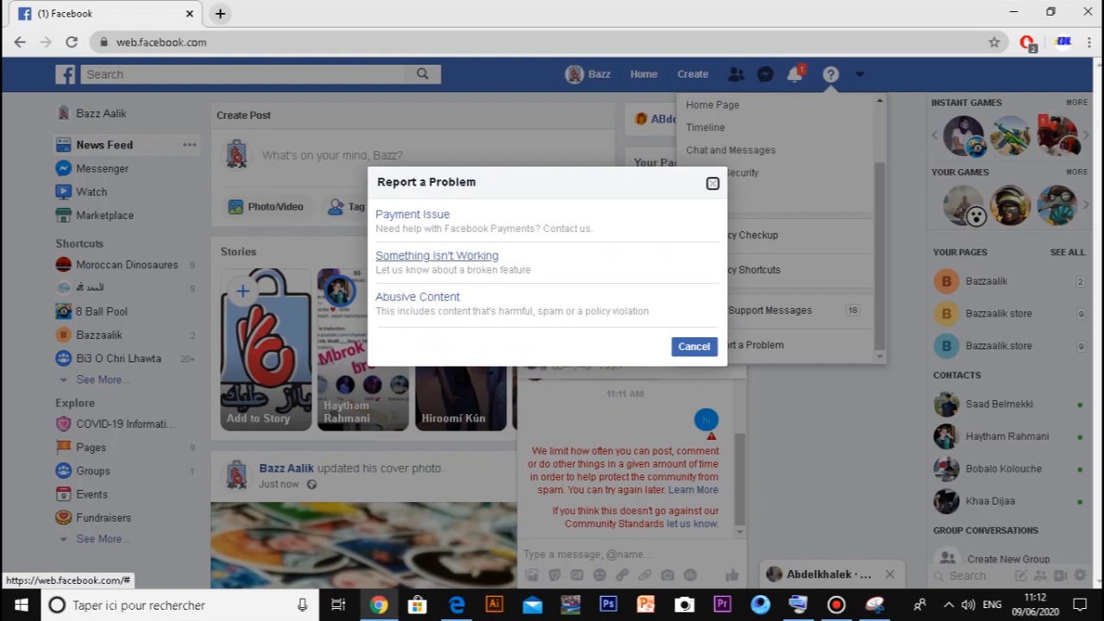
pyautogui.click(436, 255)
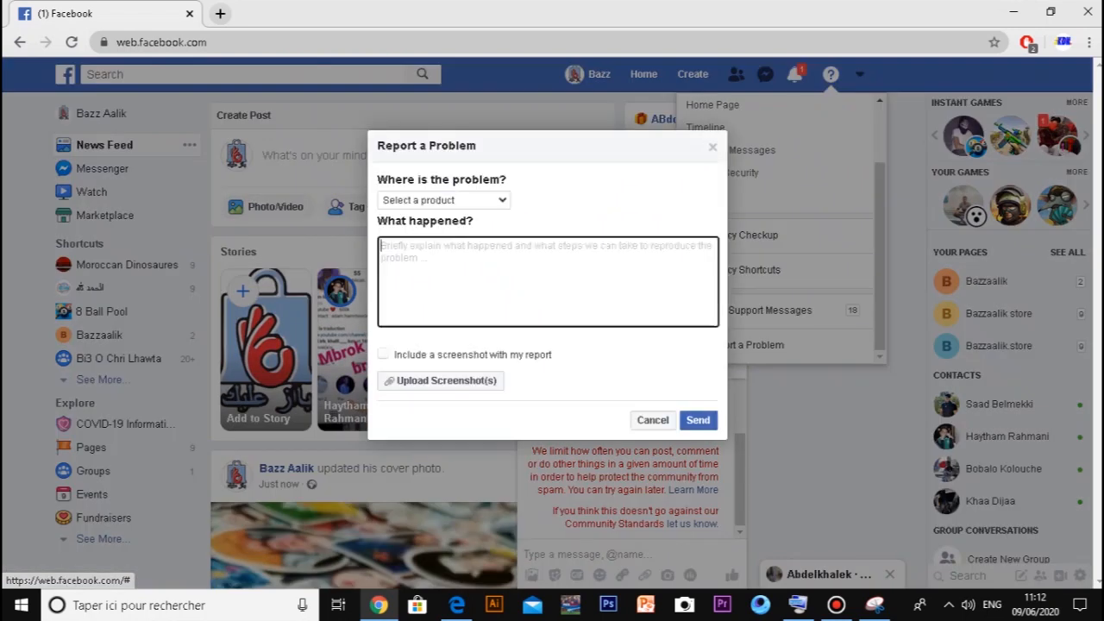
# Select Messages or Chat as the affected product and move to the description box
pyautogui.click(442, 200)
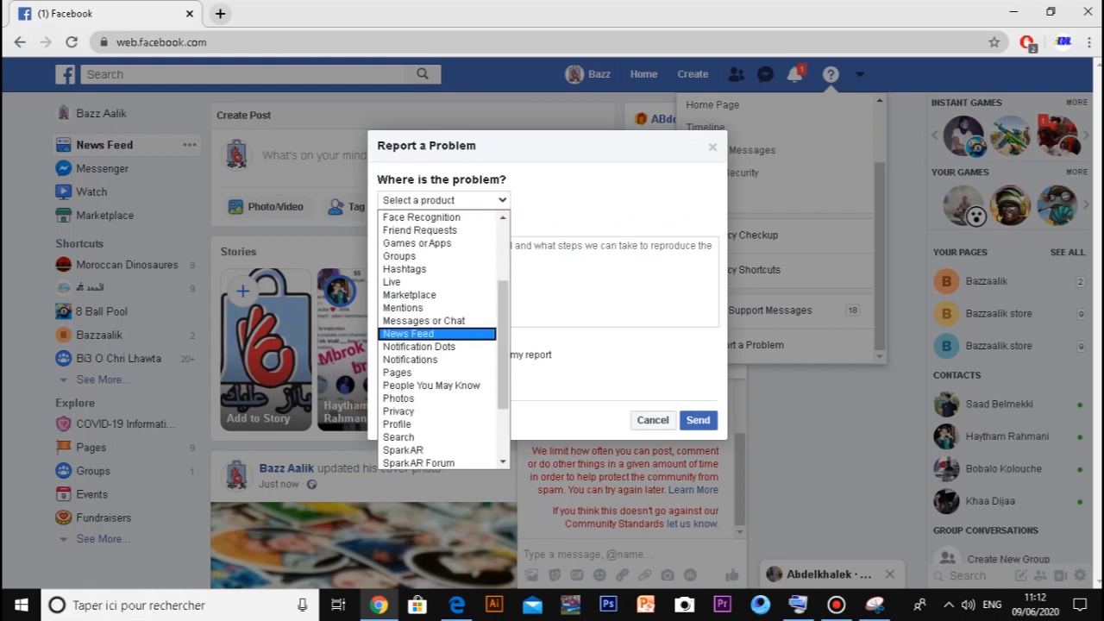
pyautogui.click(424, 319)
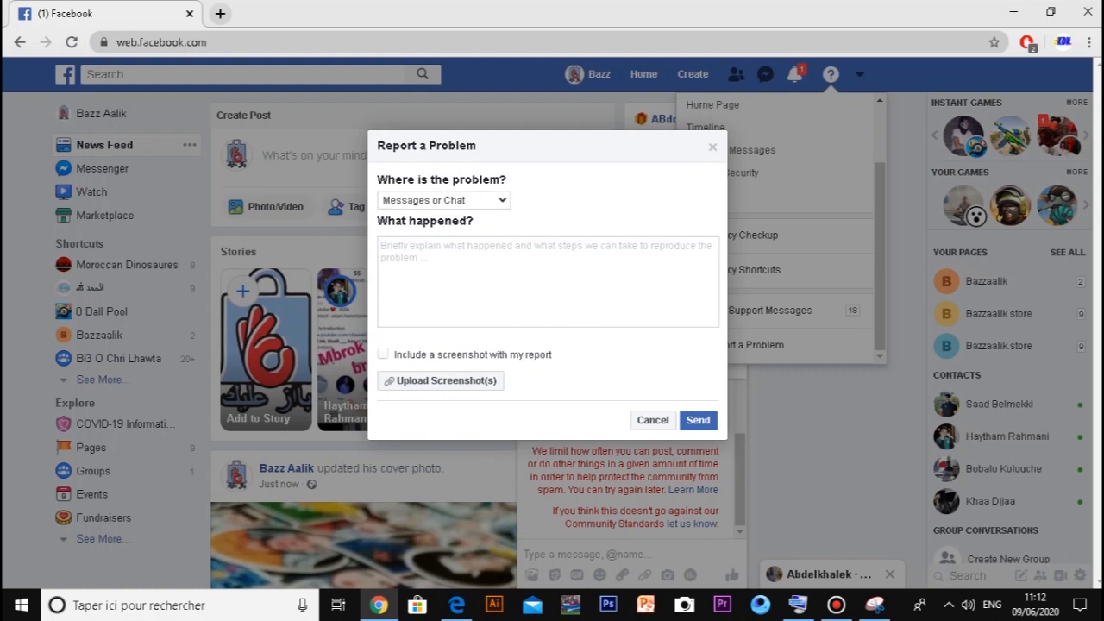
pyautogui.click(547, 245)
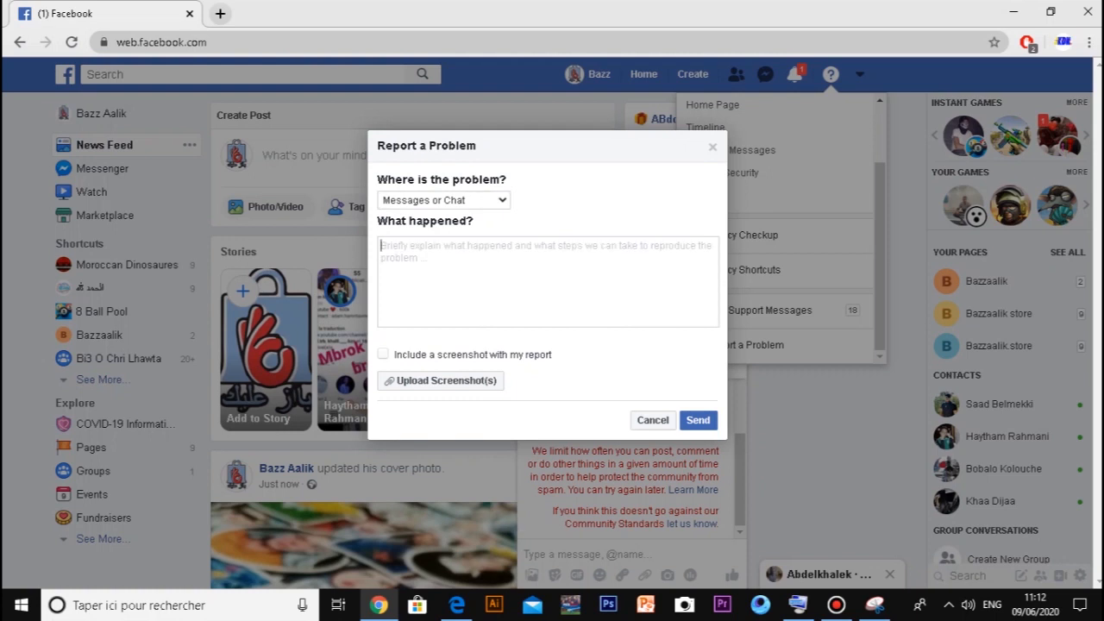
# Enter 'unable to use messenger' as the description and dismiss the on-screen keyboard
pyautogui.write('unable to')
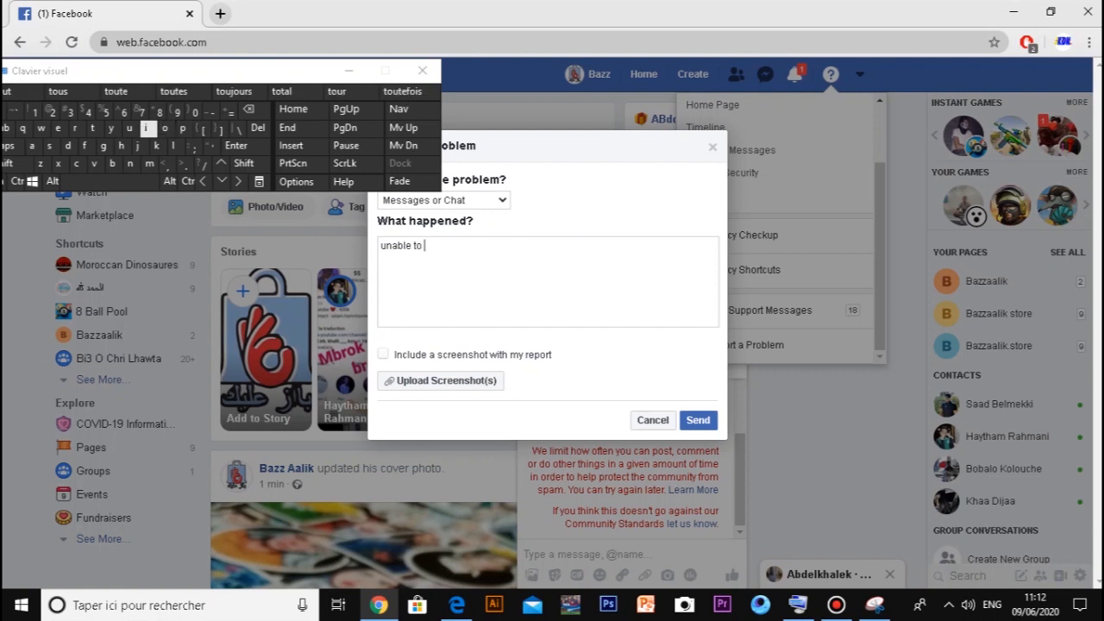
pyautogui.write('use')
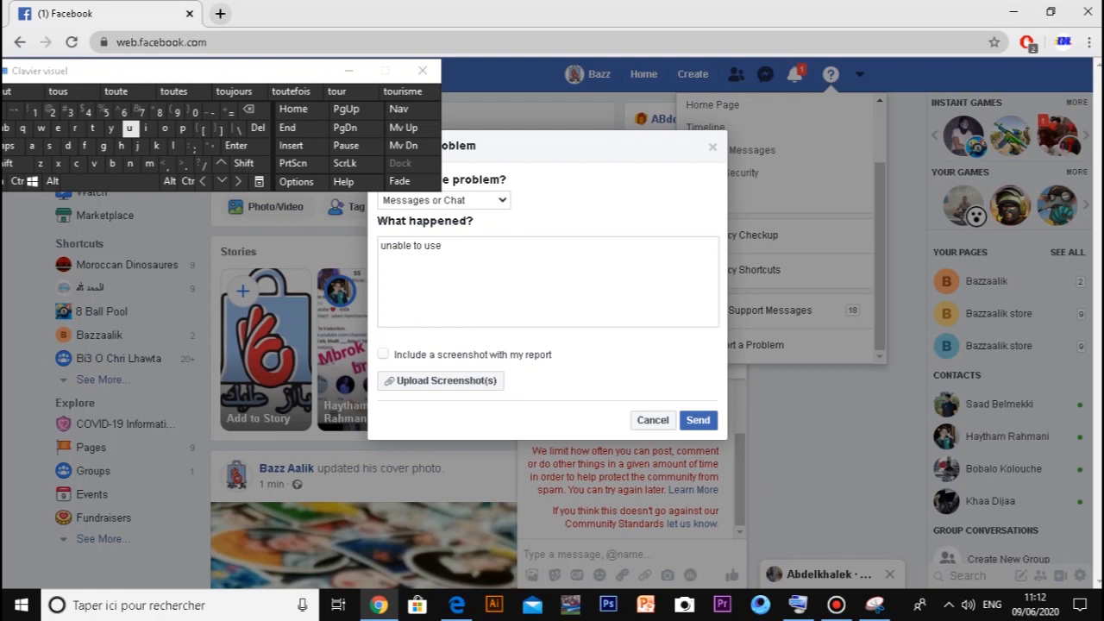
pyautogui.write('messen')
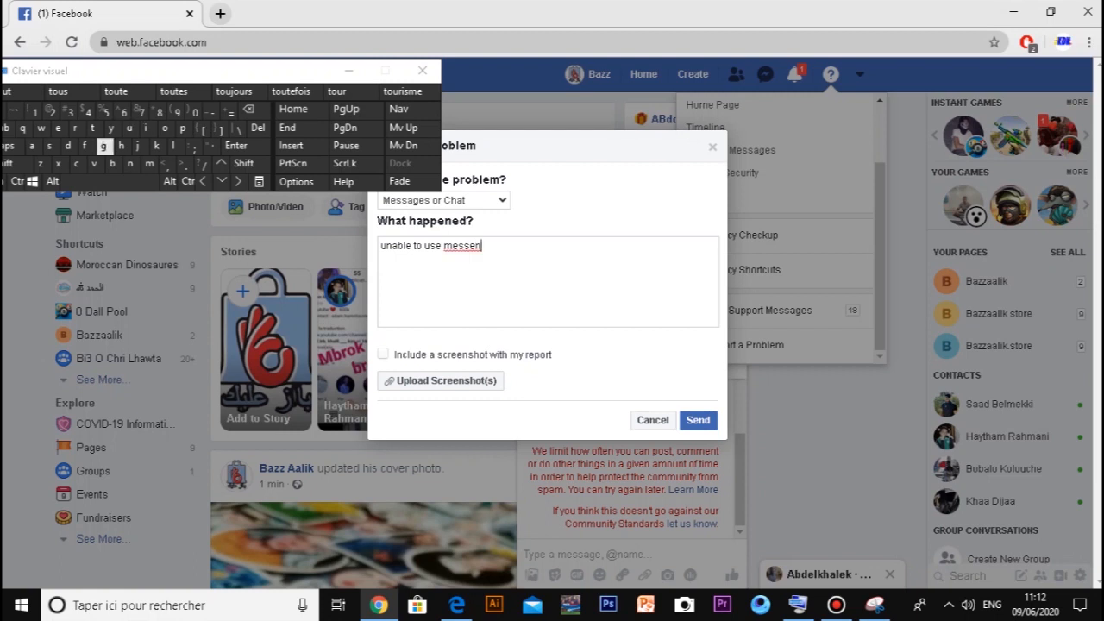
pyautogui.write('ger')
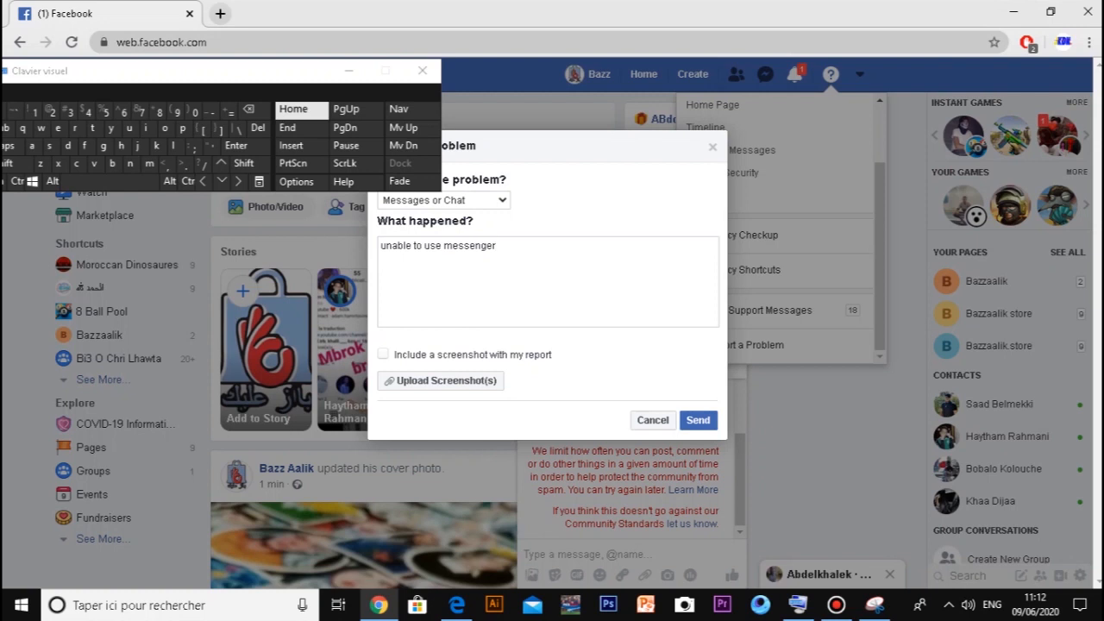
pyautogui.click(421, 70)
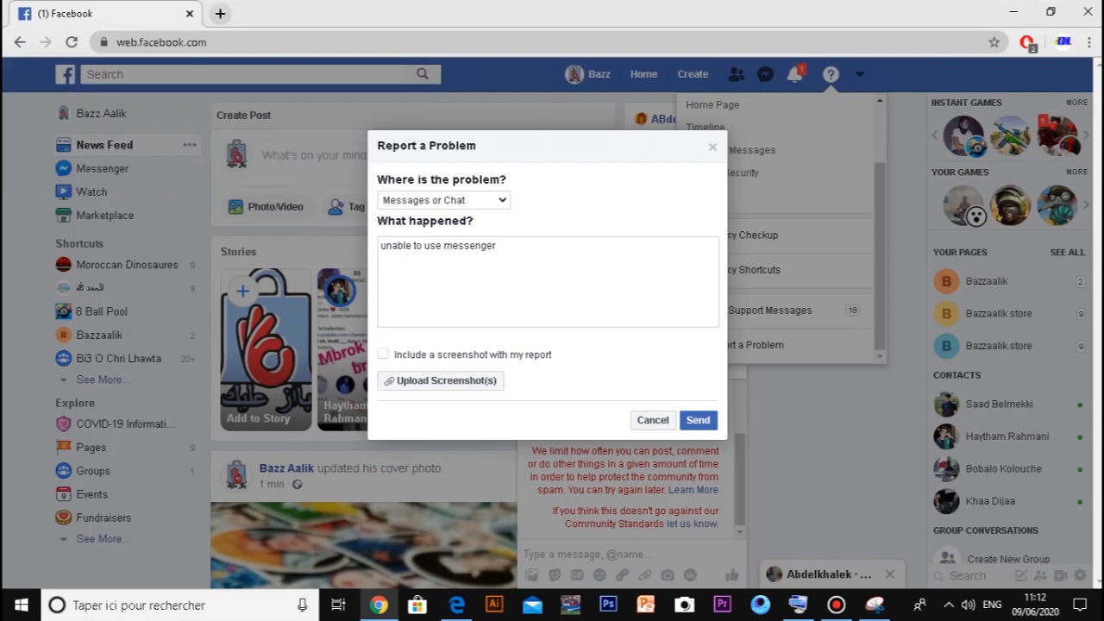
# Attach the desktop screenshot 2.JPG through the Upload Screenshot(s) file picker
pyautogui.click(440, 382)
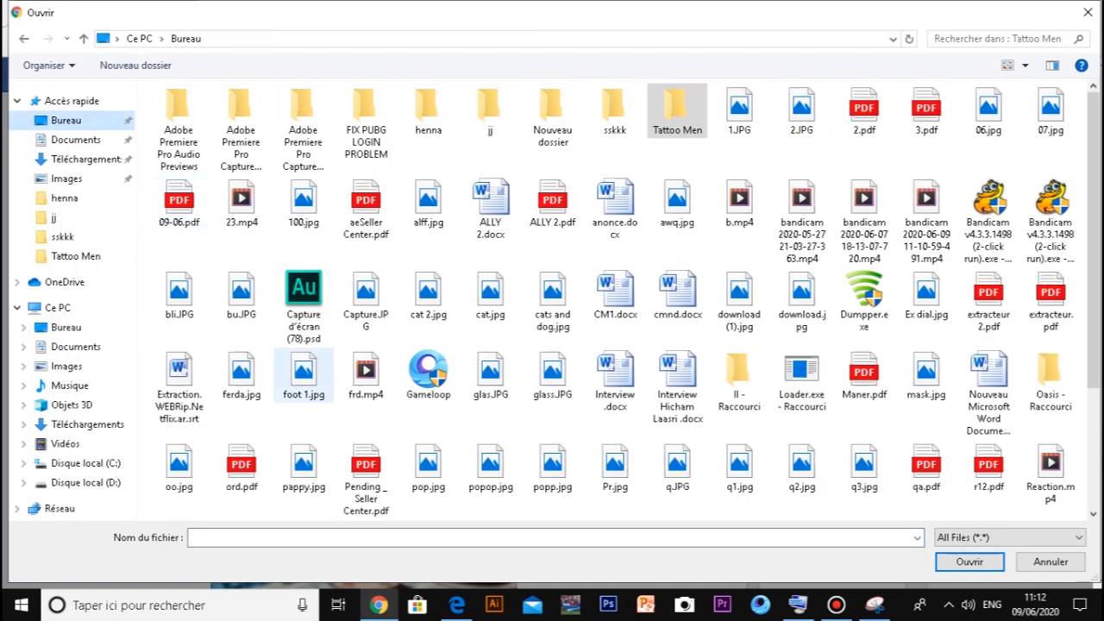
pyautogui.write('3')
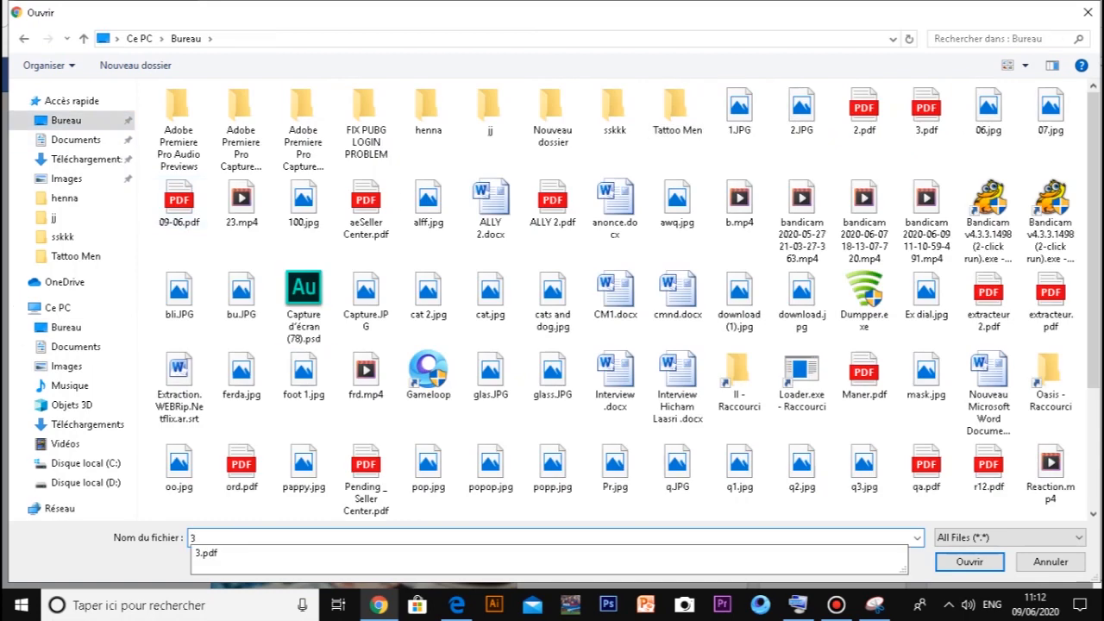
pyautogui.write('2')
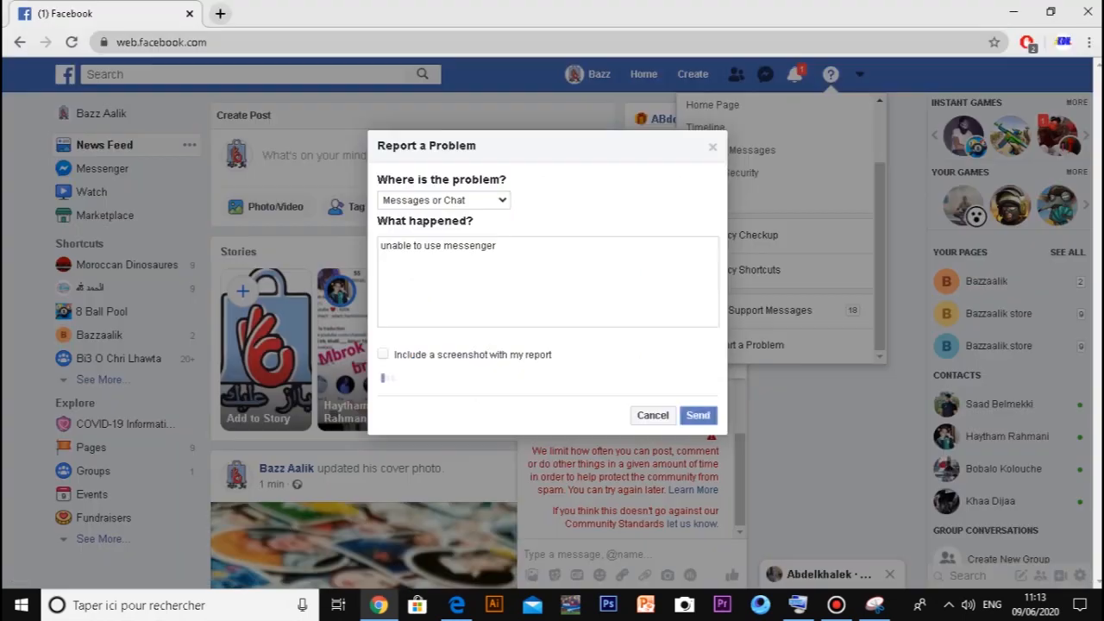
# Send the report with 2.JPG attached and reach the thank-you confirmation
pyautogui.click(383, 355)
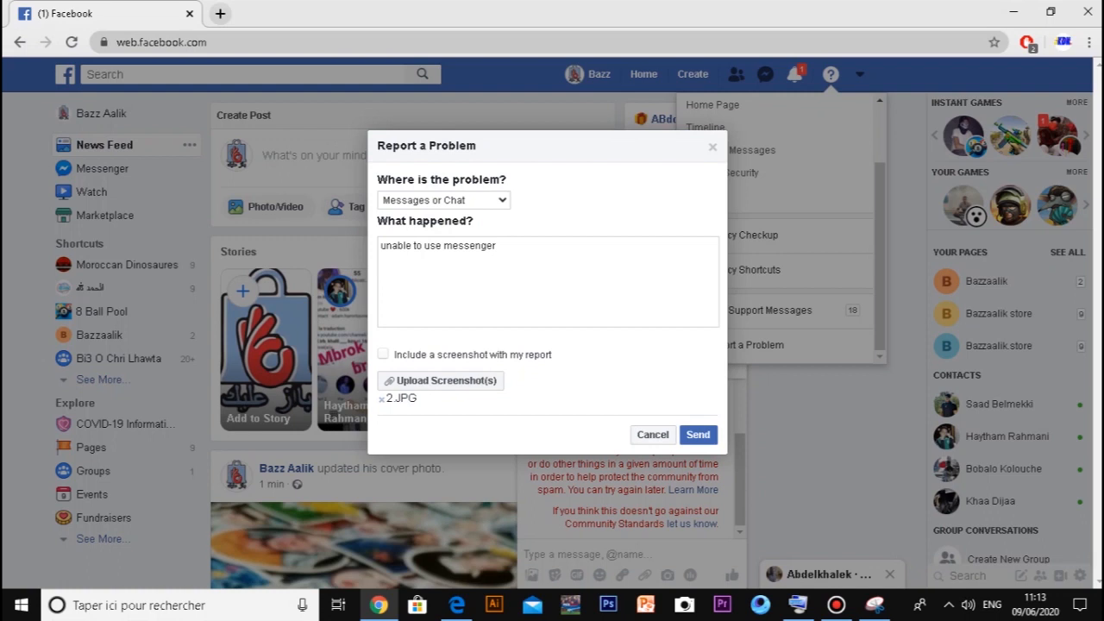
pyautogui.click(697, 435)
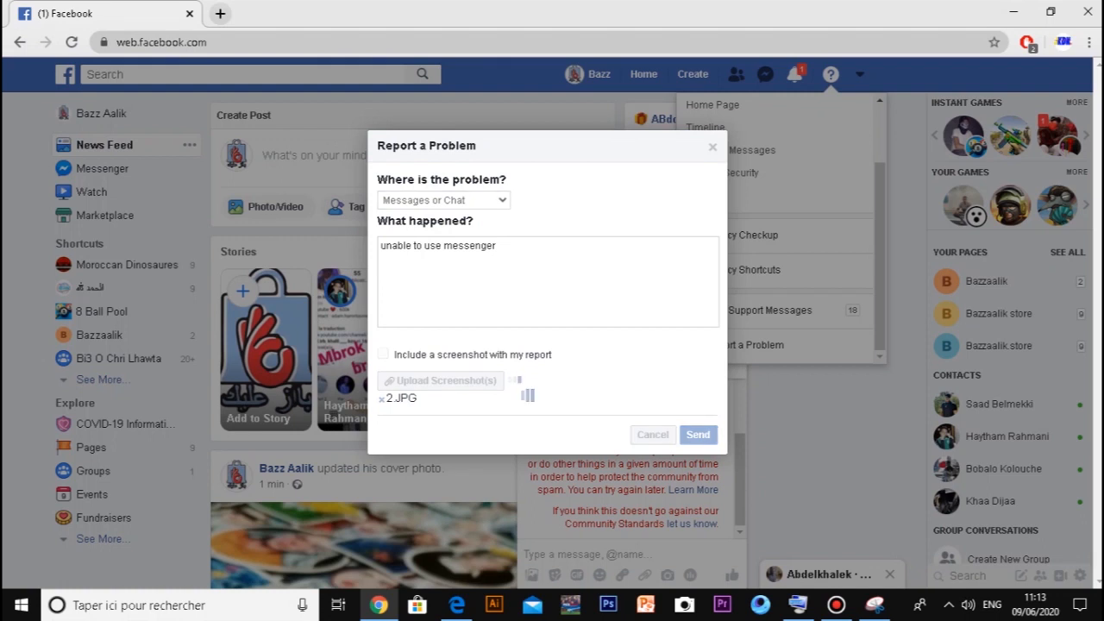
pyautogui.click(697, 434)
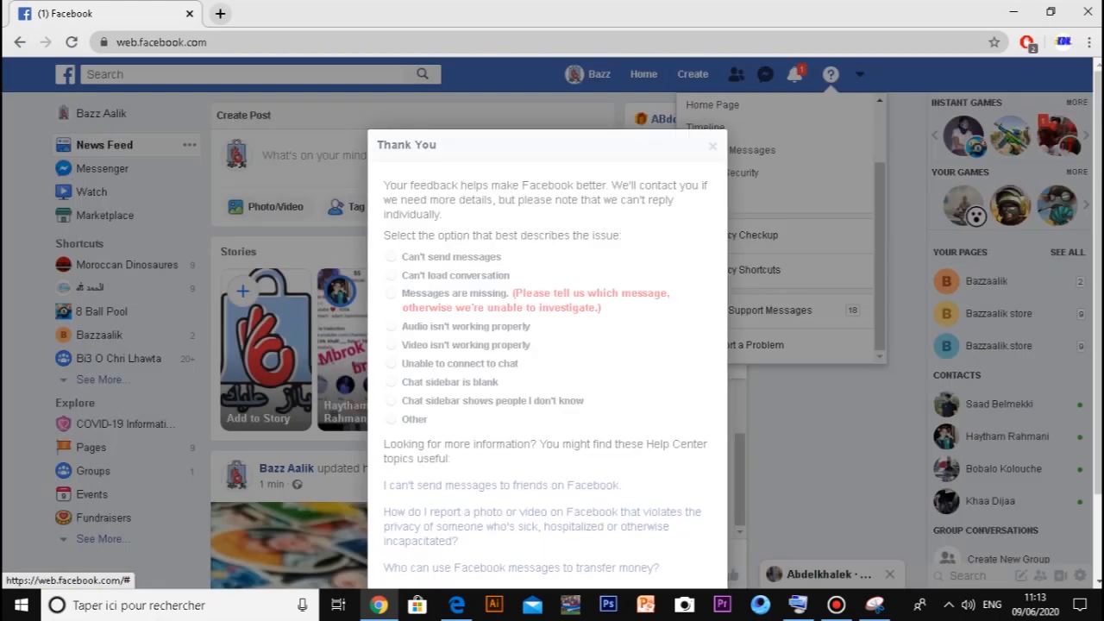